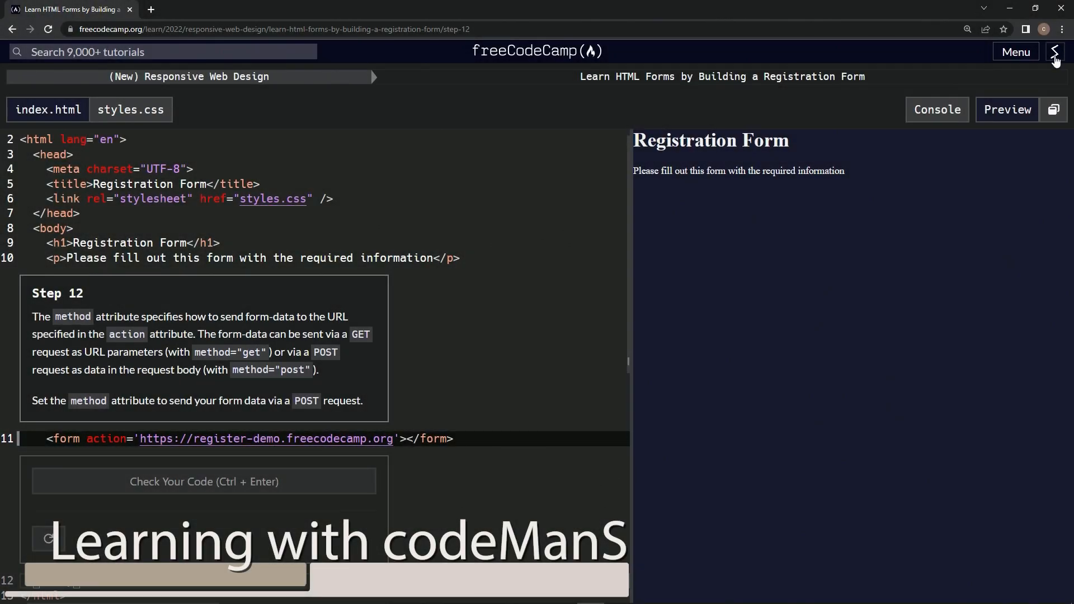
mouse_move(220, 100)
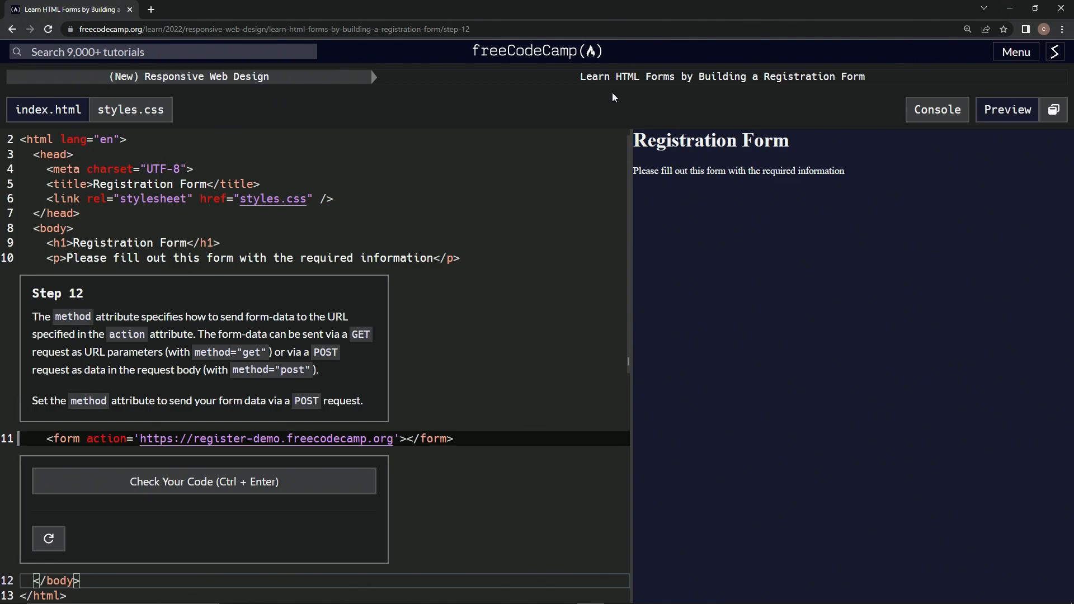
mouse_move(854, 95)
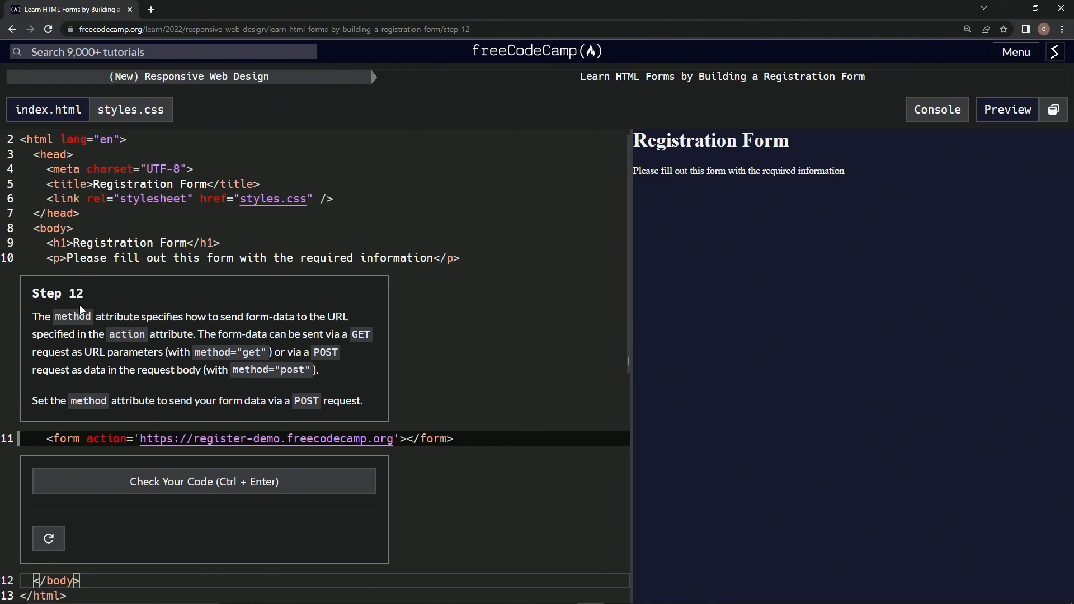
mouse_move(110, 317)
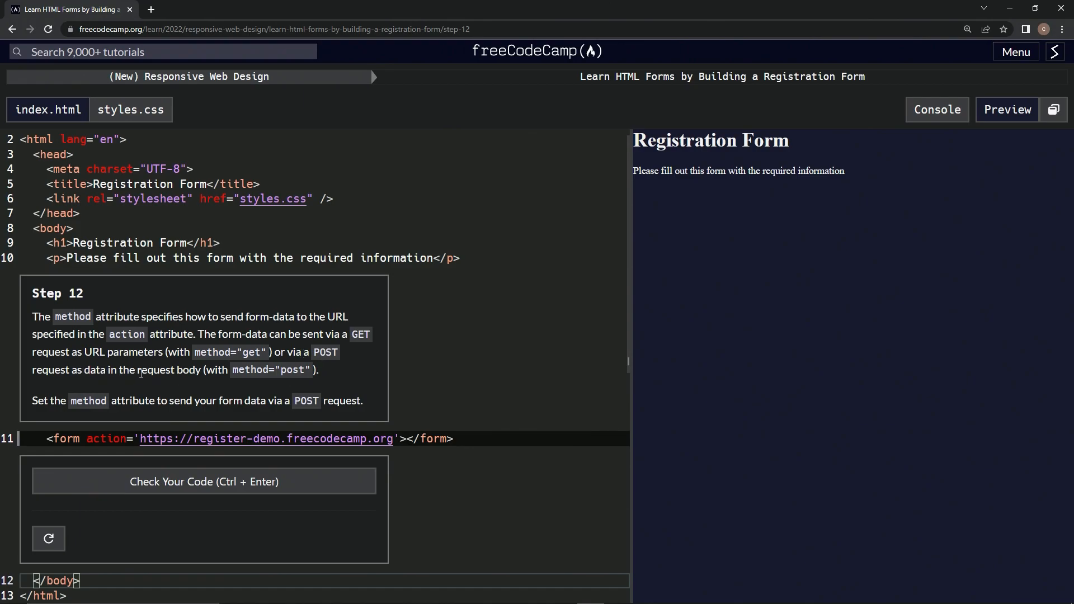
mouse_move(77, 384)
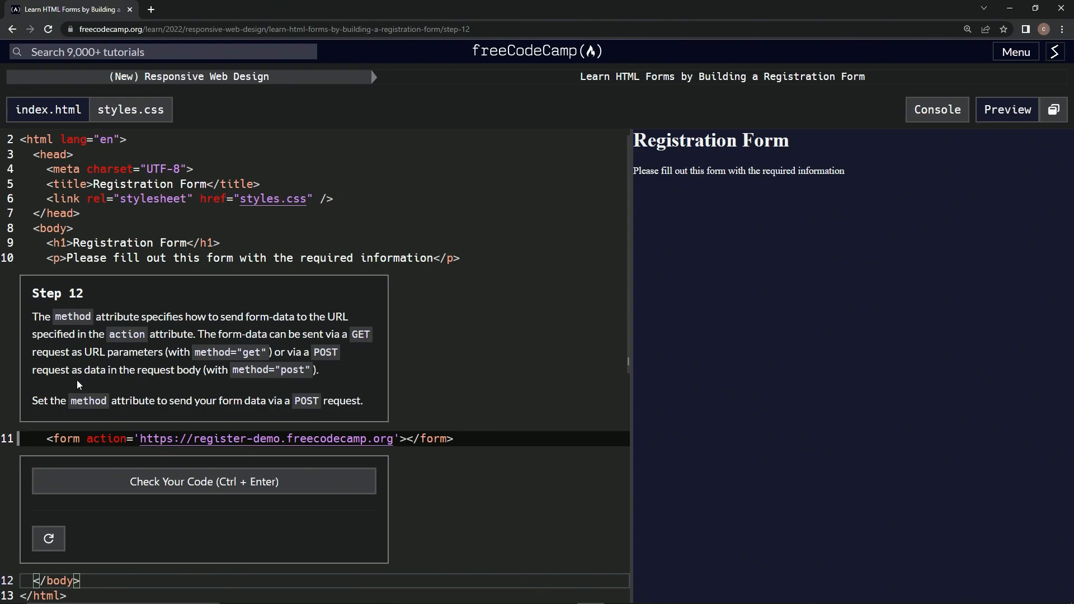
mouse_move(93, 389)
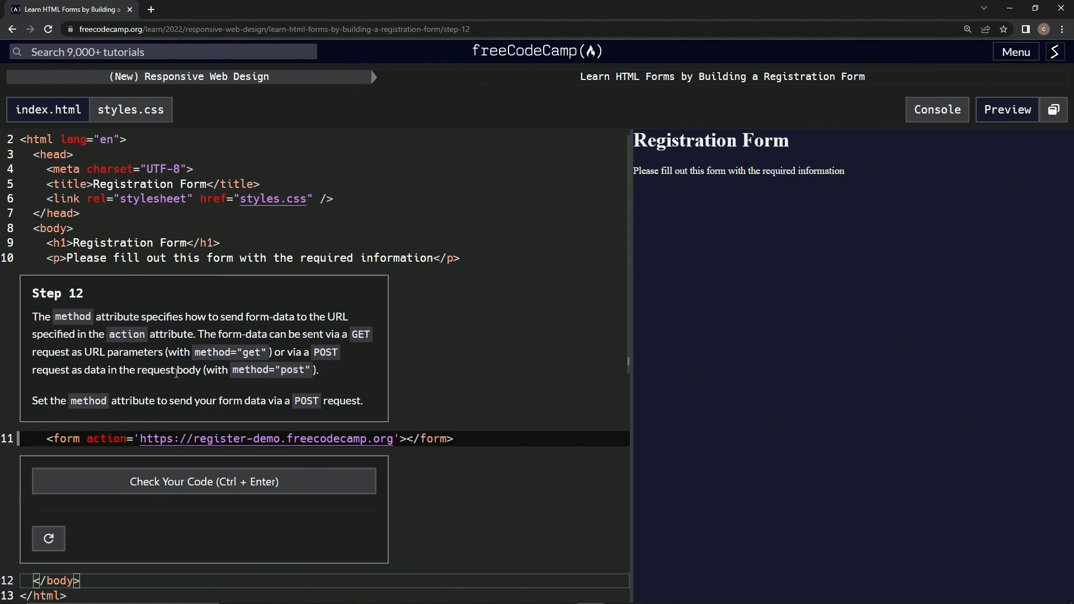
mouse_move(72, 403)
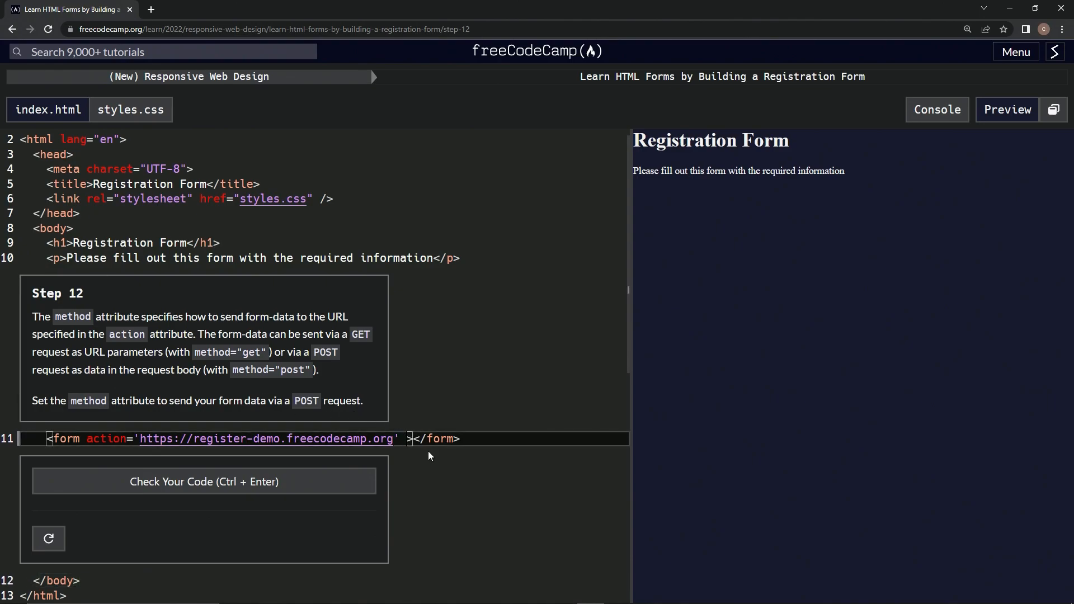
Add method='post' after the action URL in the form tag and check the code.
type("method")
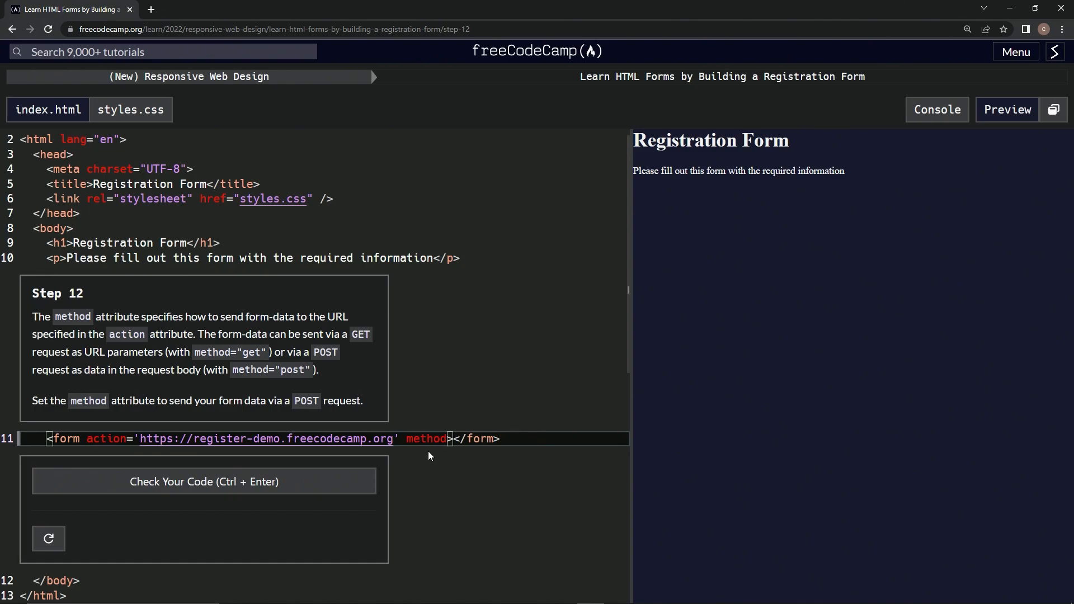
type("=''")
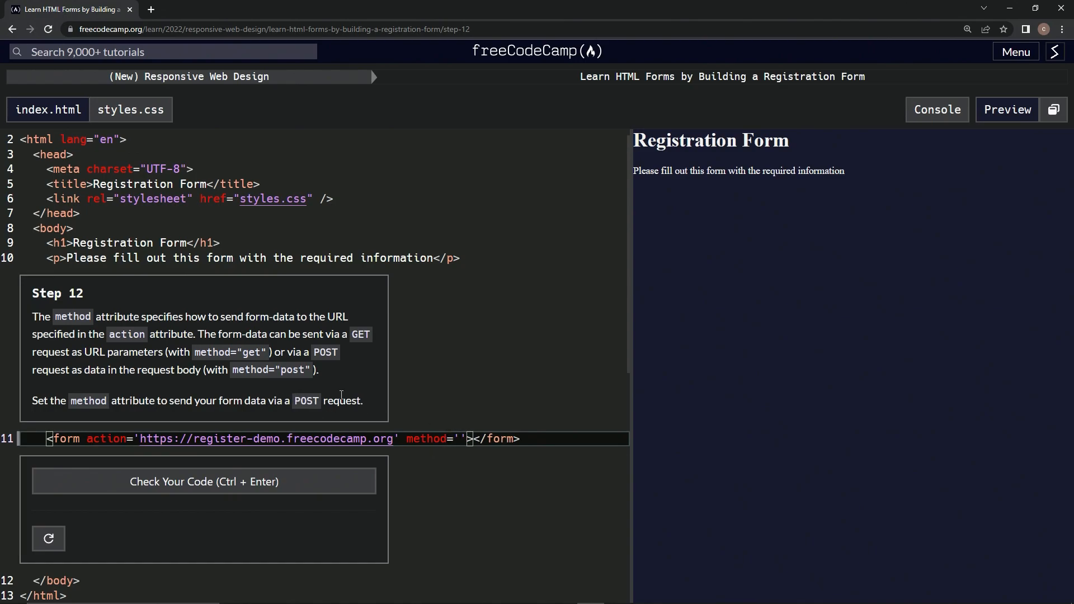
type("post")
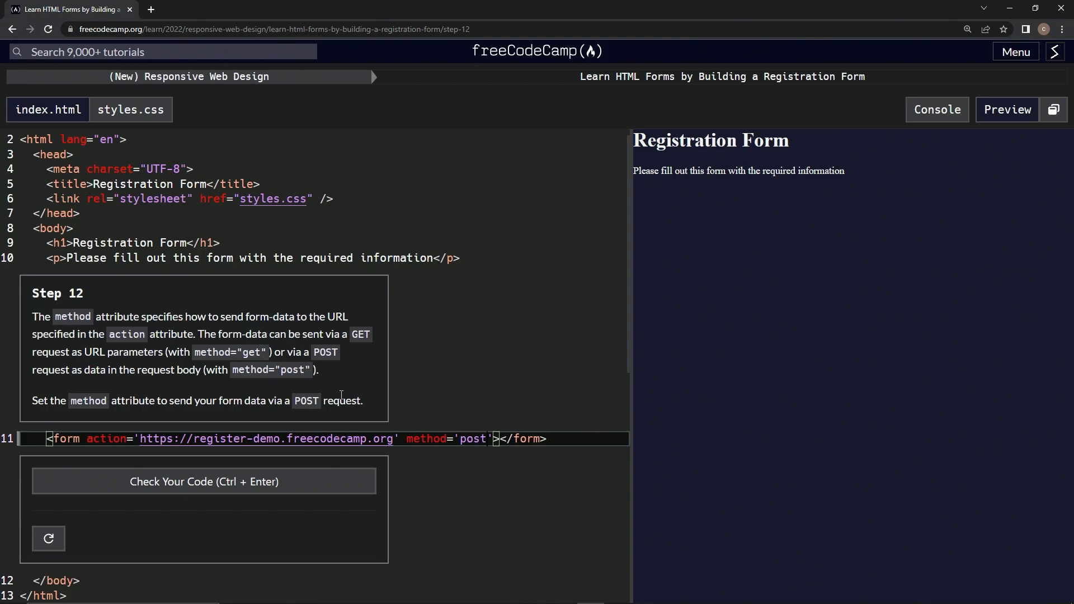
left_click(203, 481)
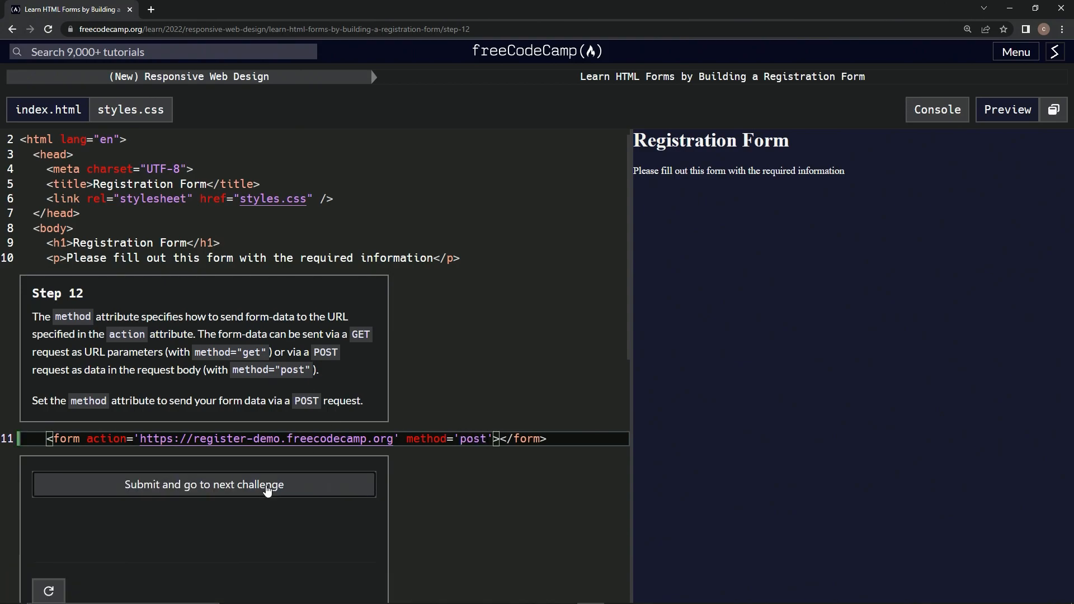
Run the check again to show the passing congratulations message.
left_click(204, 484)
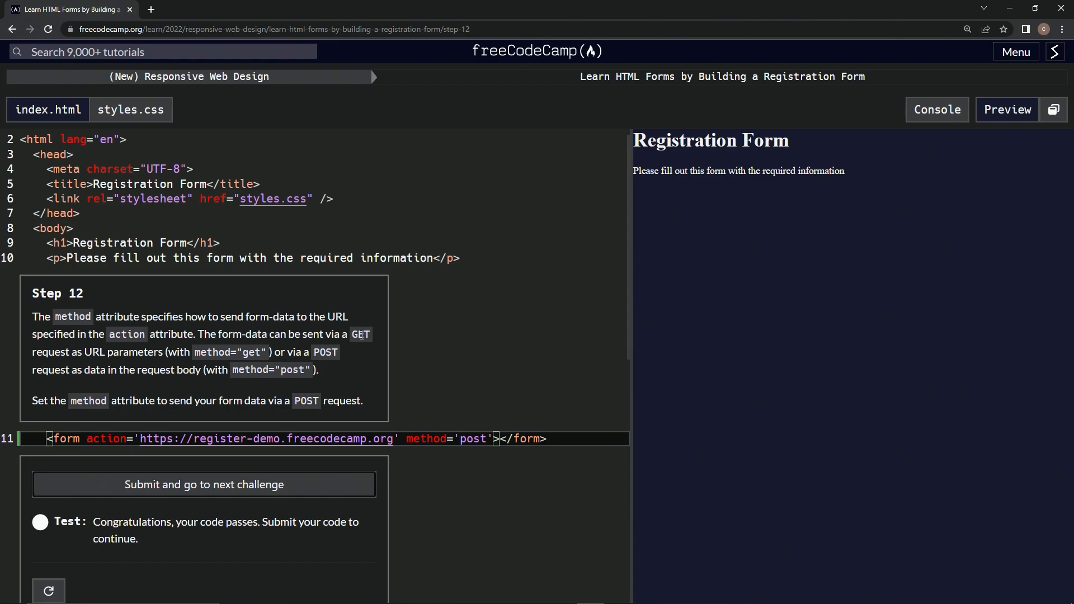
mouse_move(257, 391)
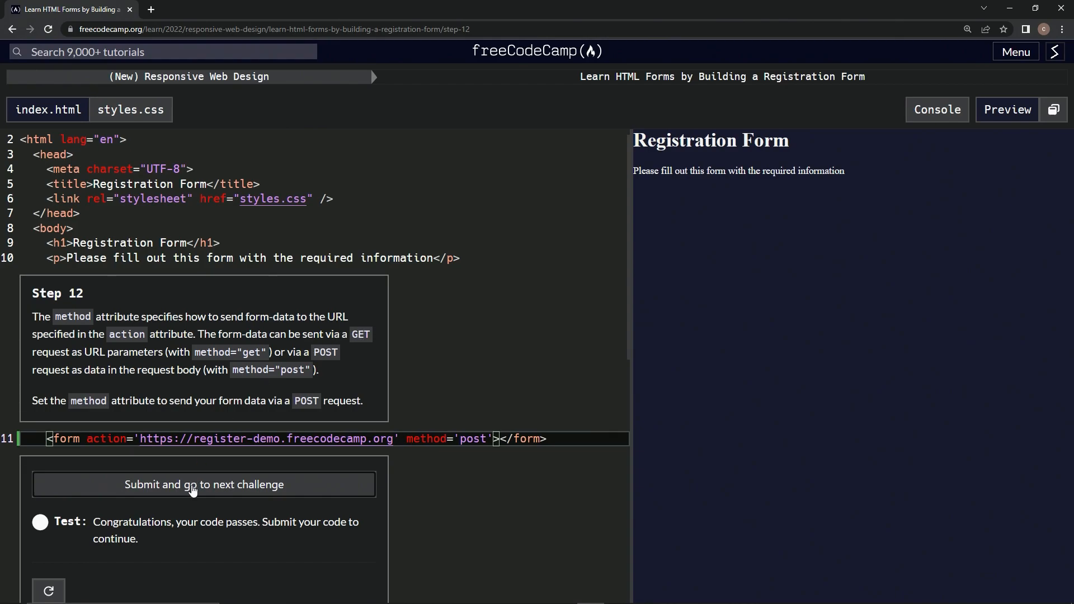
Submit Step 12 and advance to Step 13 asking for three fieldset elements.
left_click(203, 485)
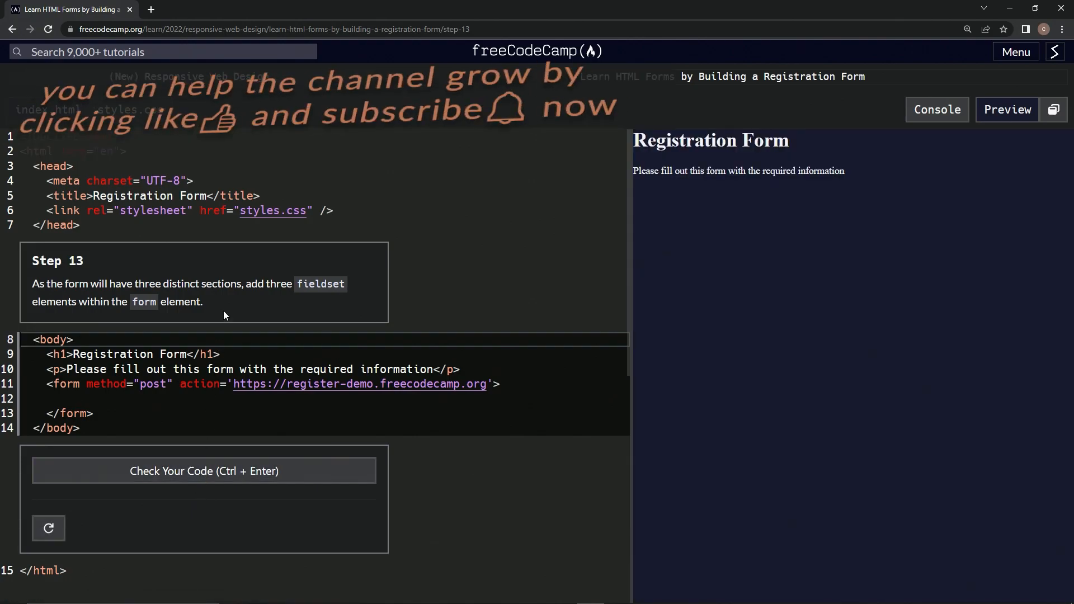
mouse_move(82, 278)
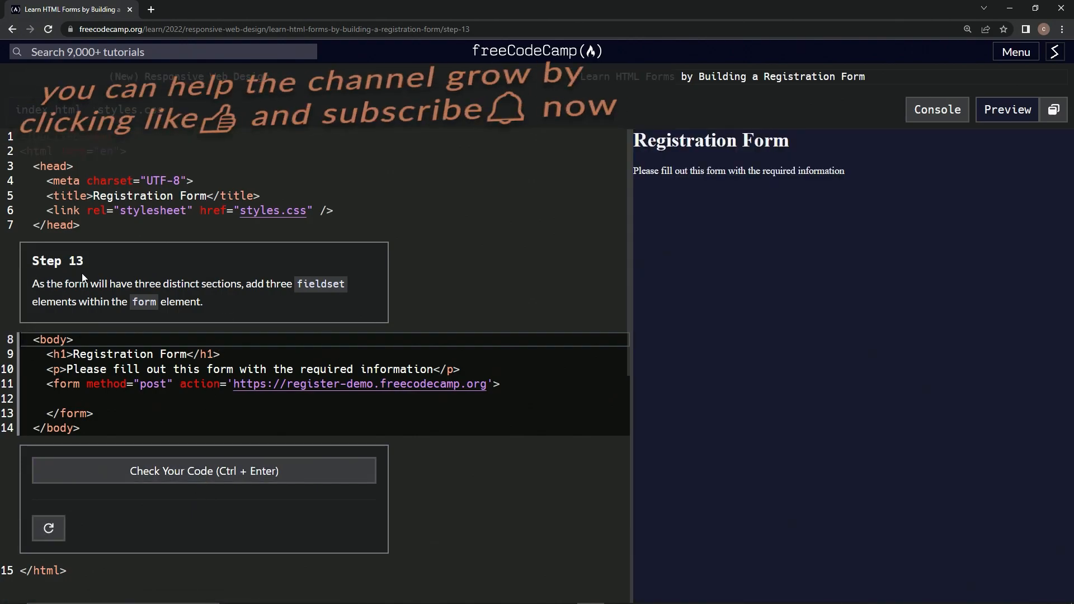
mouse_move(485, 260)
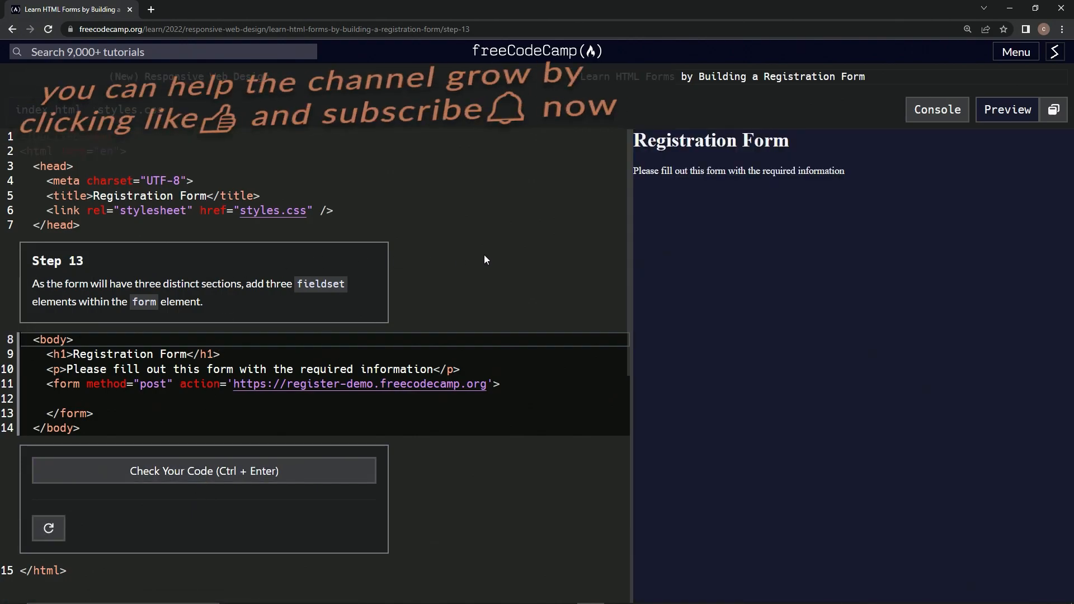